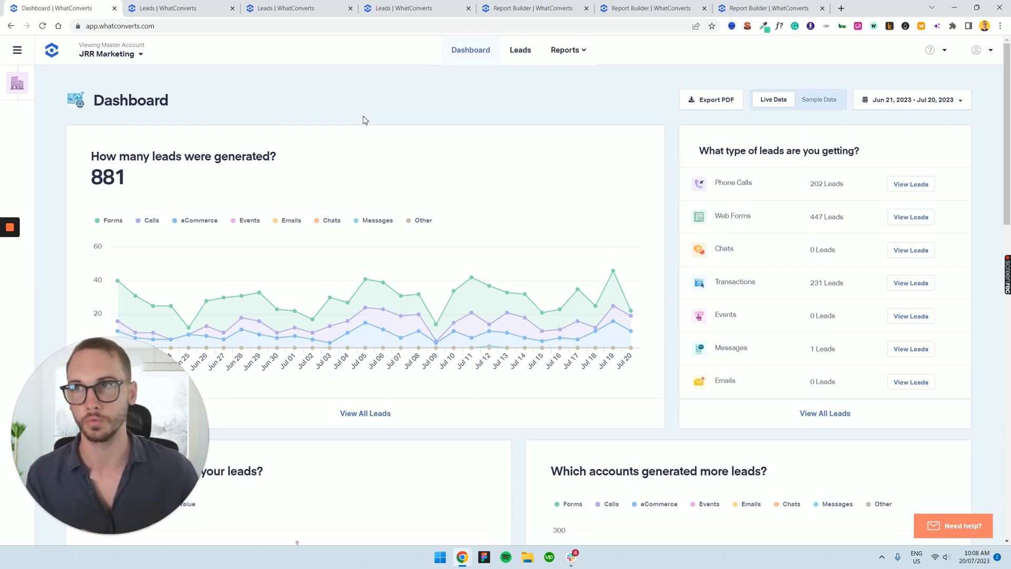
{"action": "mouse_move", "coordinate": [467, 209]}
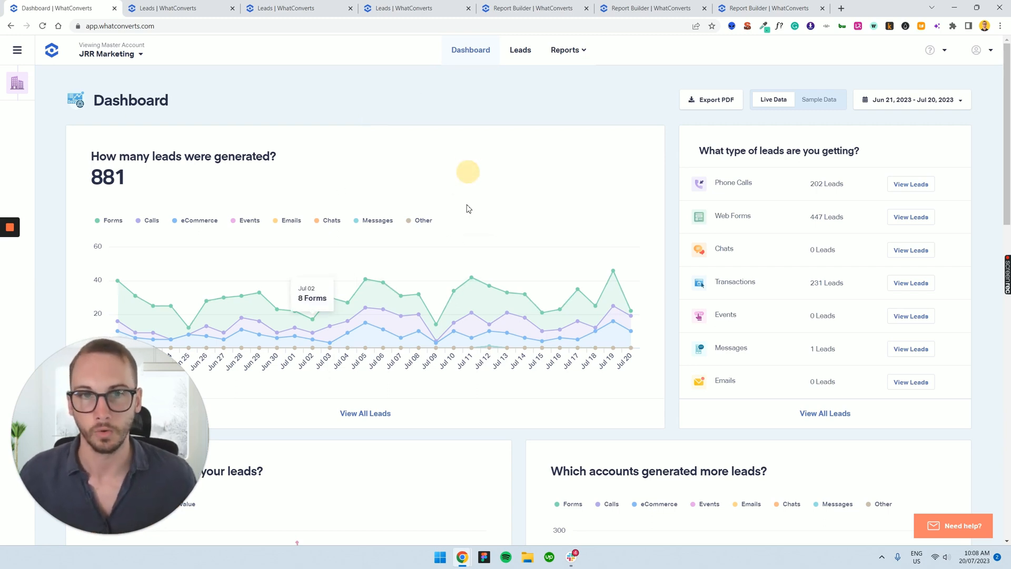
Switch from the dashboard to the Leads page showing 881 leads and the Lead Manager table.
{"action": "scroll", "scroll_direction": "down", "scroll_amount": 3}
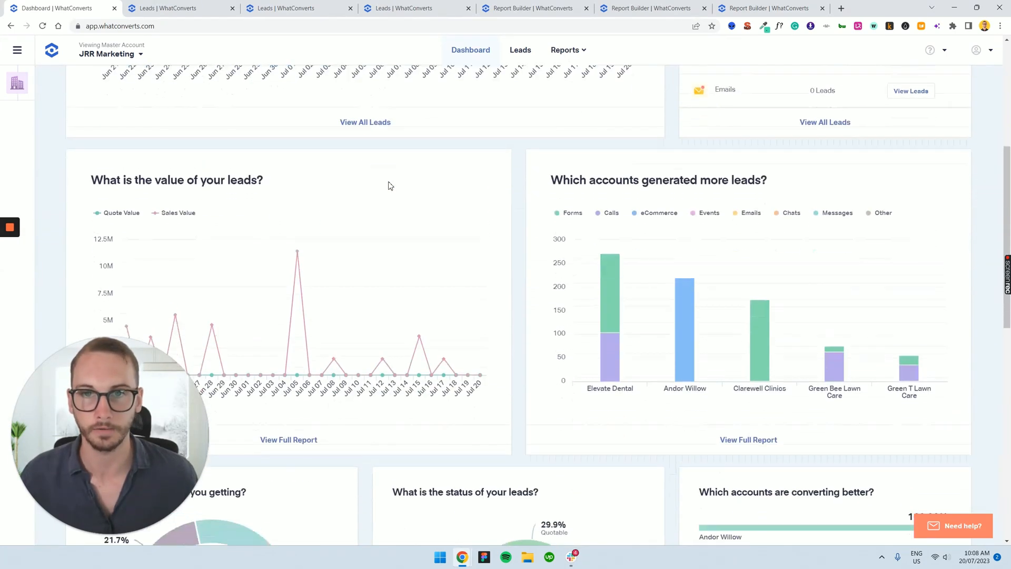
{"action": "scroll", "scroll_direction": "down", "scroll_amount": 3}
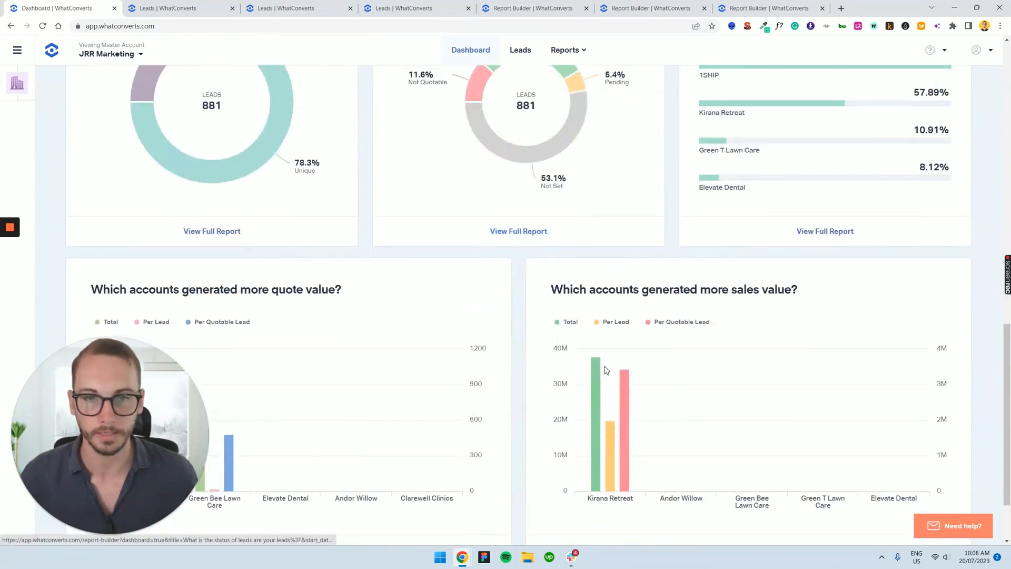
{"action": "scroll", "scroll_direction": "up", "scroll_amount": 3}
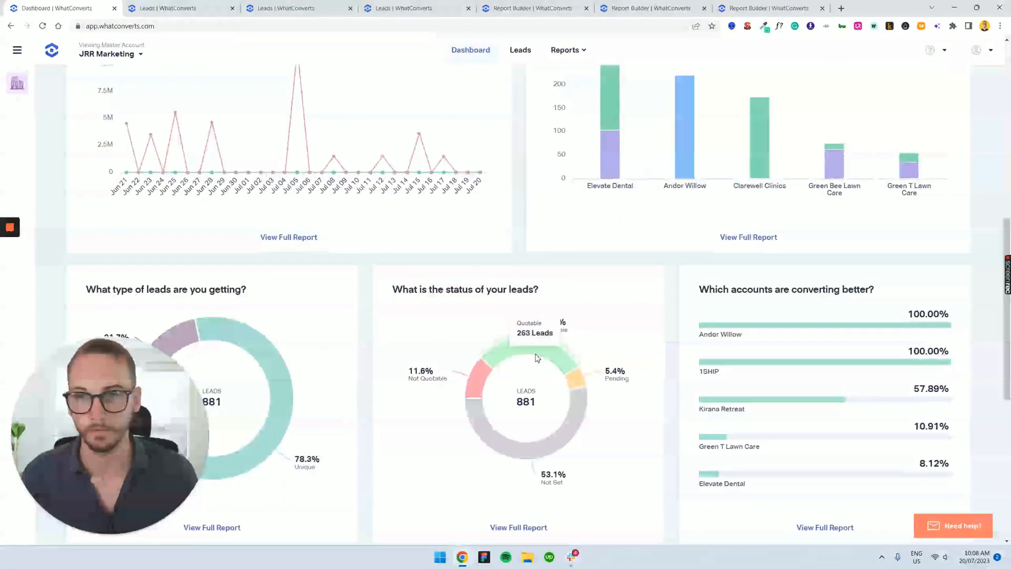
{"action": "scroll", "scroll_direction": "up", "scroll_amount": 3}
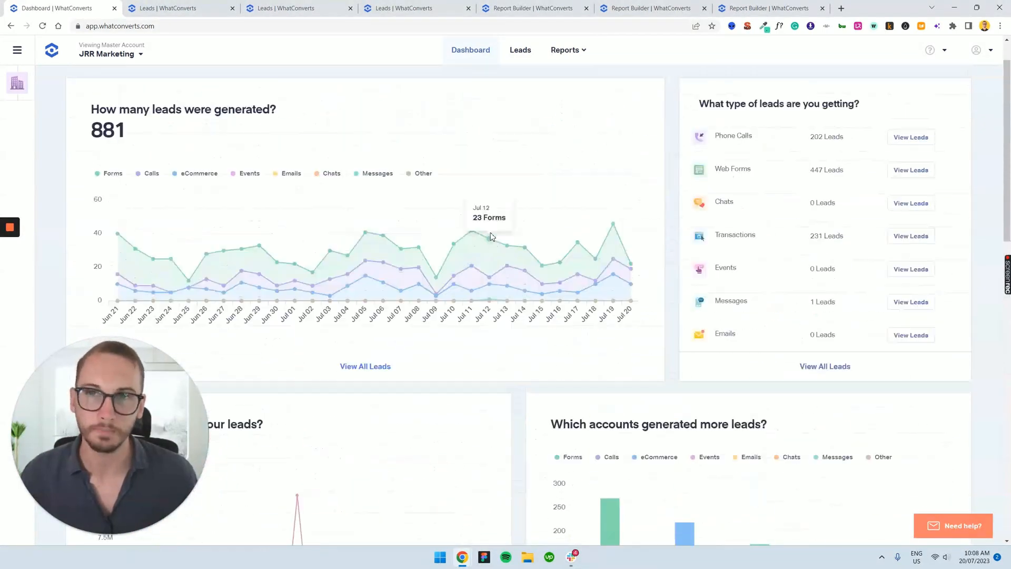
{"action": "scroll", "scroll_direction": "up", "scroll_amount": 3}
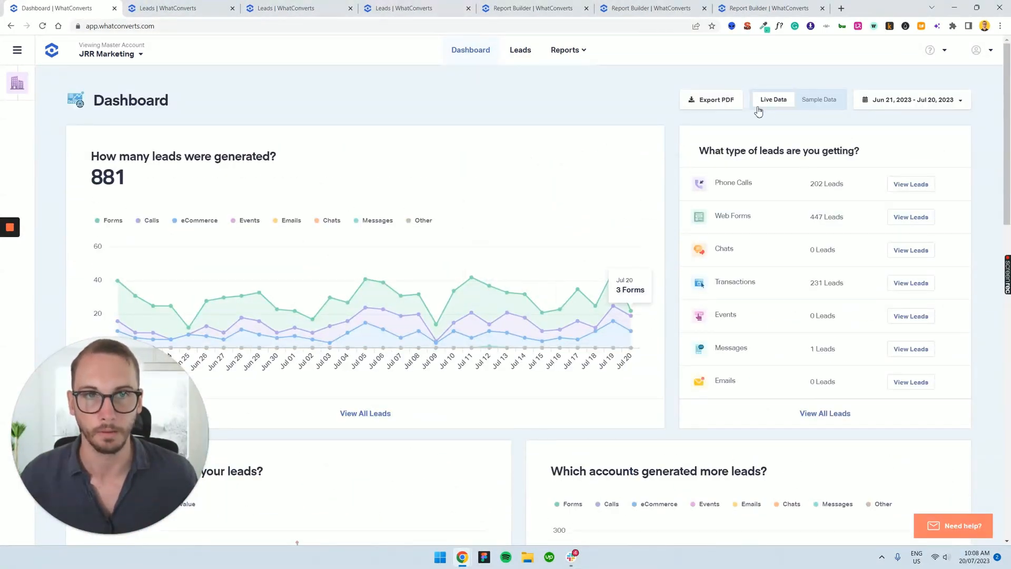
{"action": "mouse_move", "coordinate": [334, 144]}
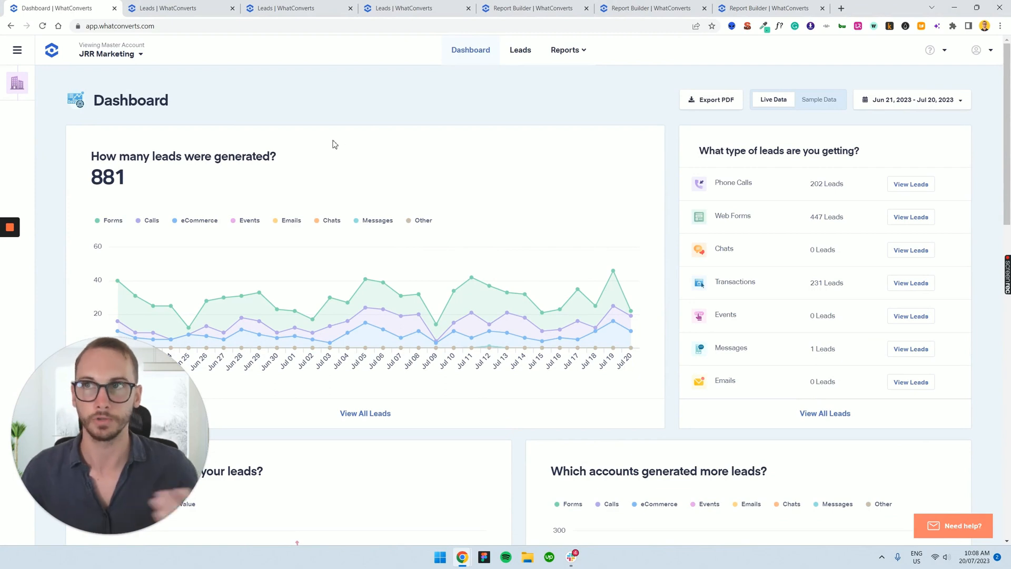
{"action": "mouse_move", "coordinate": [304, 140]}
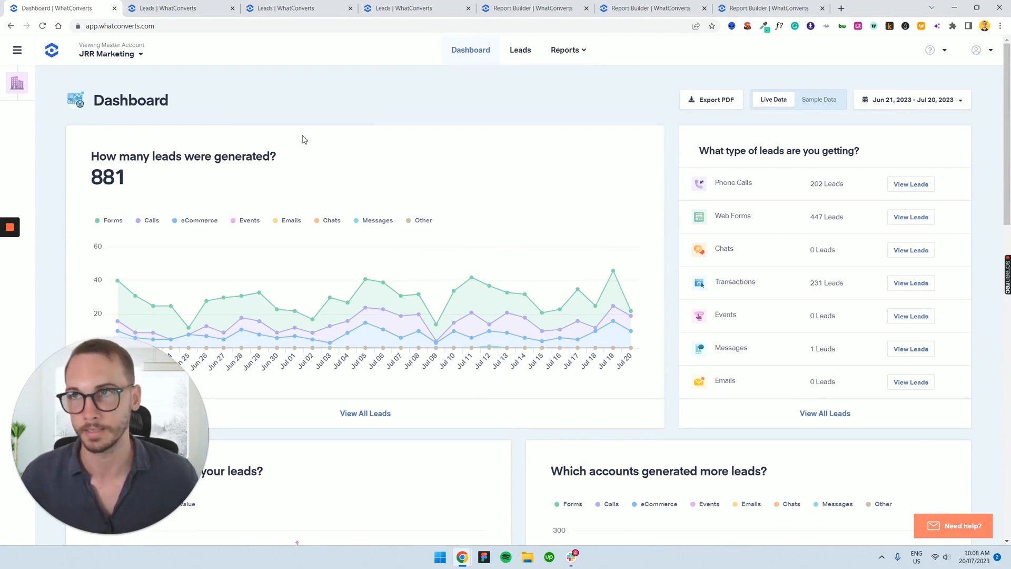
{"action": "left_click", "coordinate": [520, 50]}
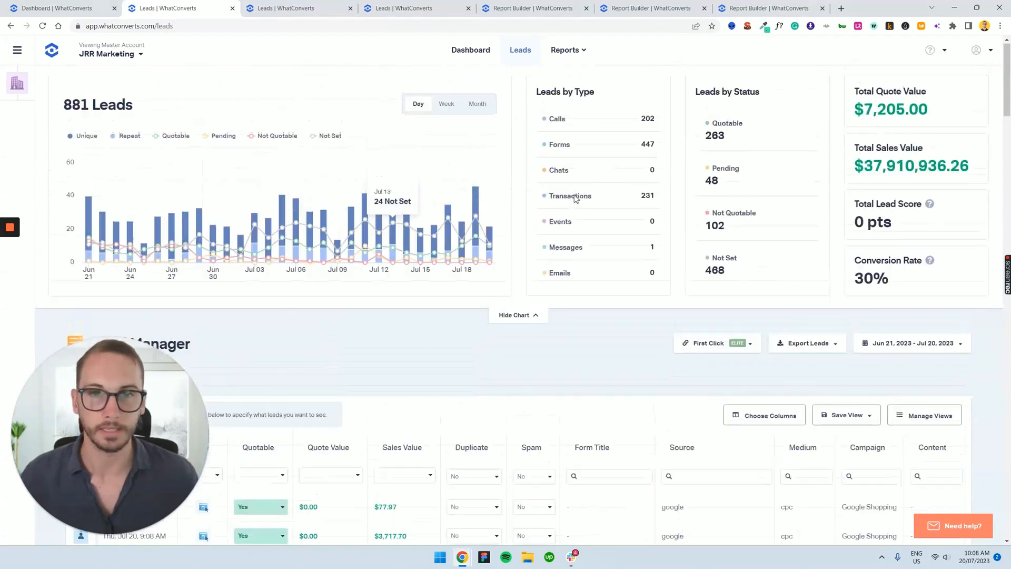
{"action": "mouse_move", "coordinate": [593, 280]}
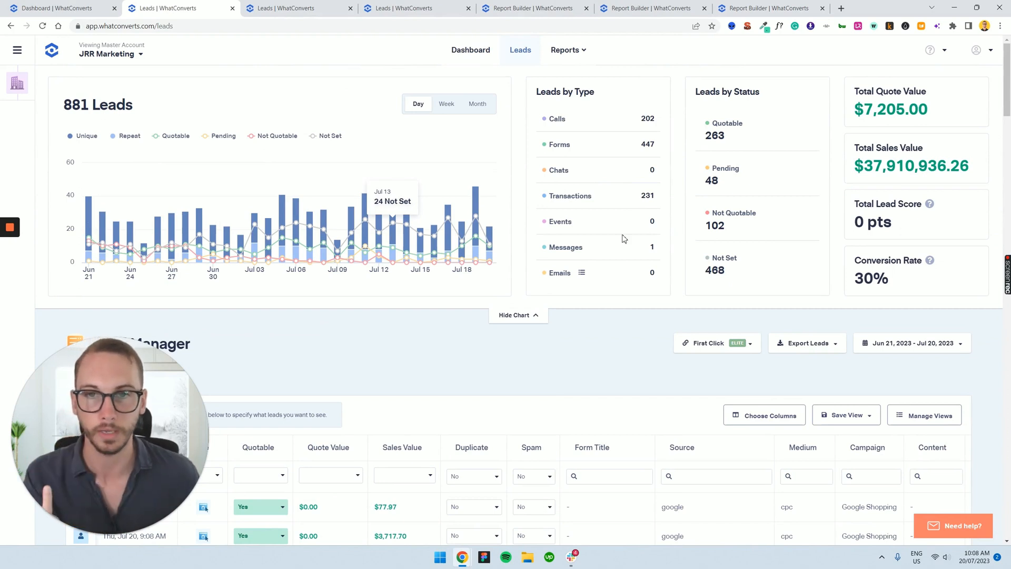
{"action": "mouse_move", "coordinate": [648, 164]}
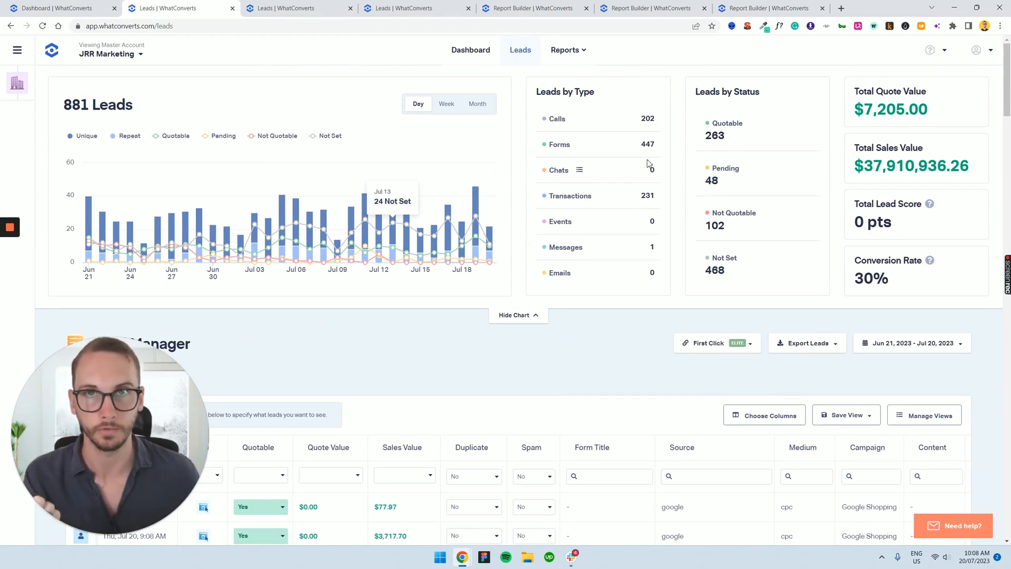
{"action": "scroll", "scroll_direction": "down", "scroll_amount": 3}
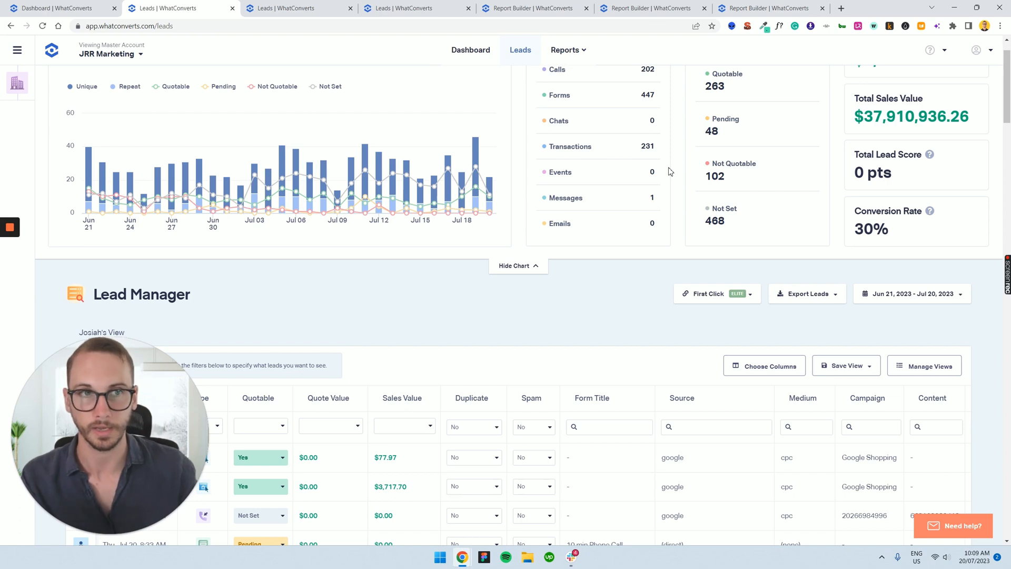
{"action": "scroll", "scroll_direction": "up", "scroll_amount": 3}
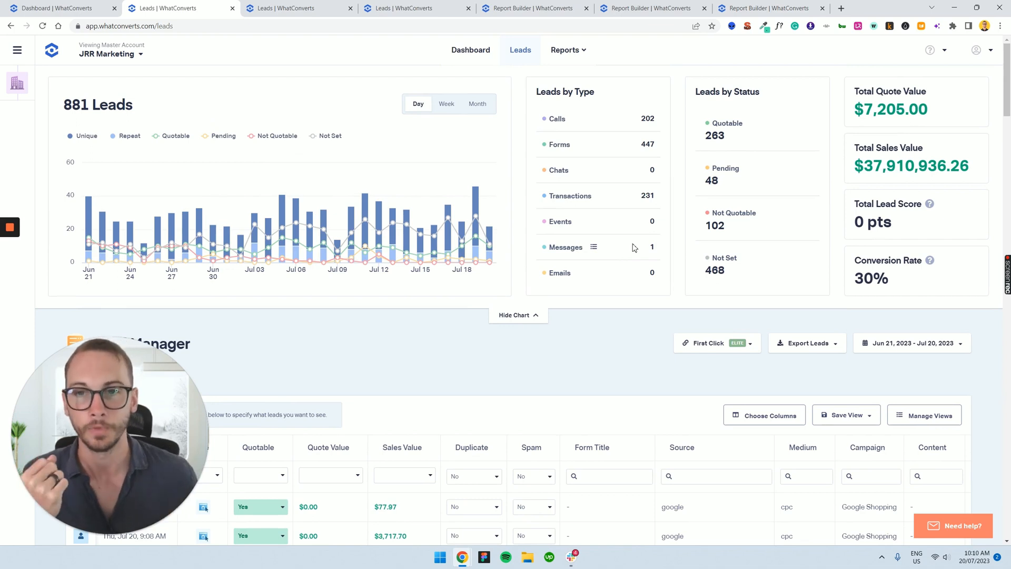
{"action": "scroll", "scroll_direction": "down", "scroll_amount": 3}
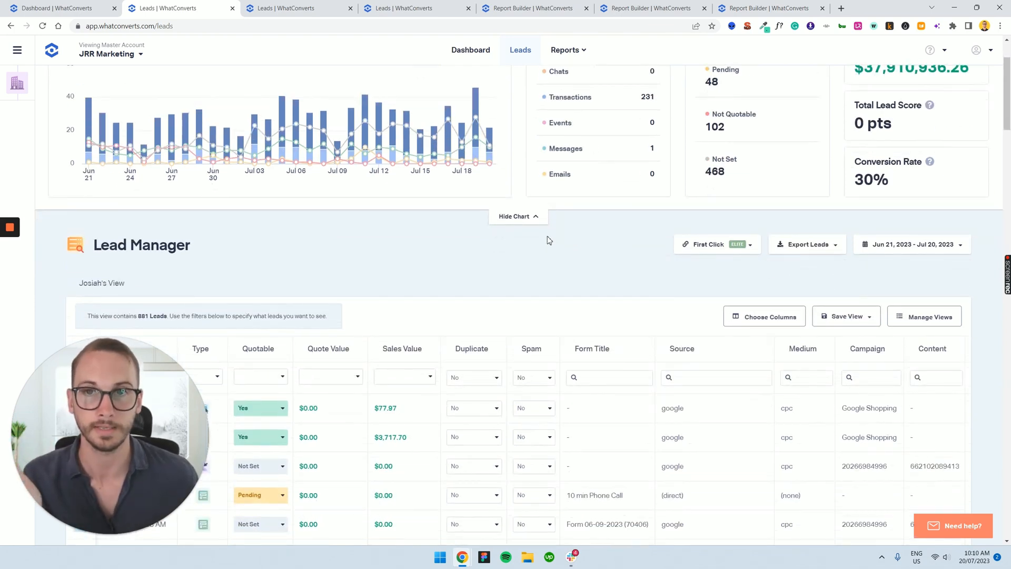
{"action": "scroll", "scroll_direction": "down", "scroll_amount": 3}
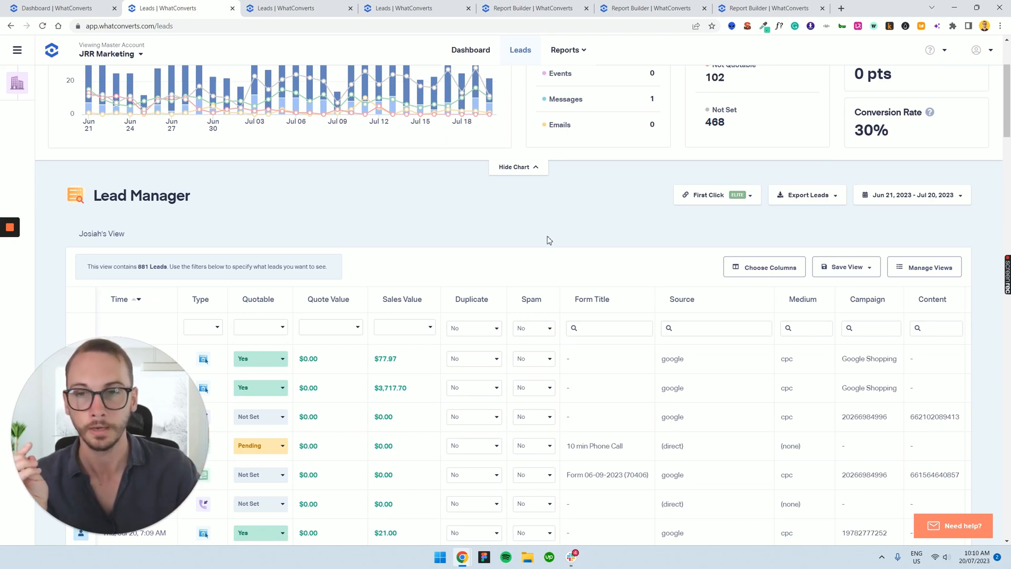
{"action": "mouse_move", "coordinate": [388, 387]}
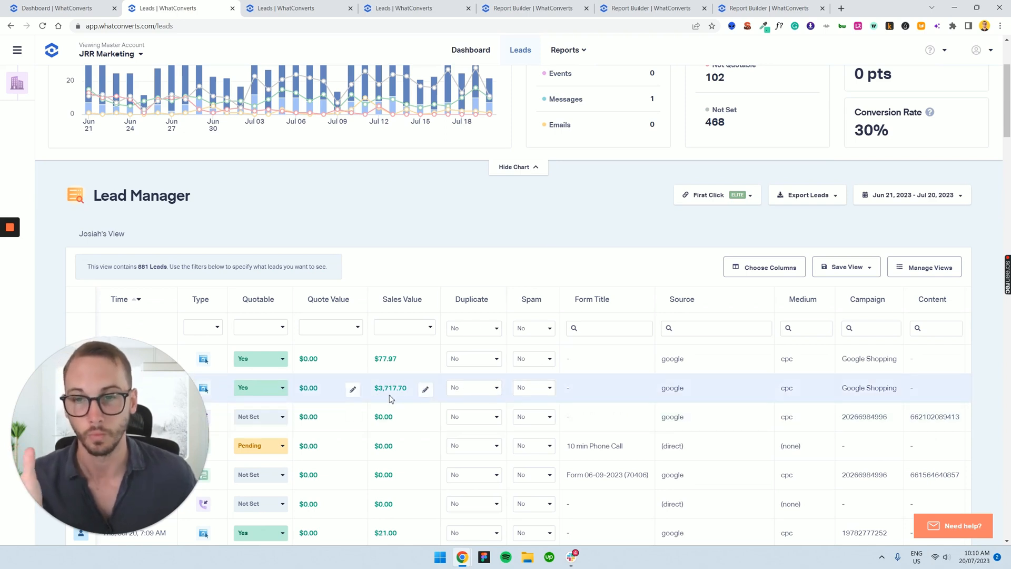
{"action": "scroll", "scroll_direction": "up", "scroll_amount": 3}
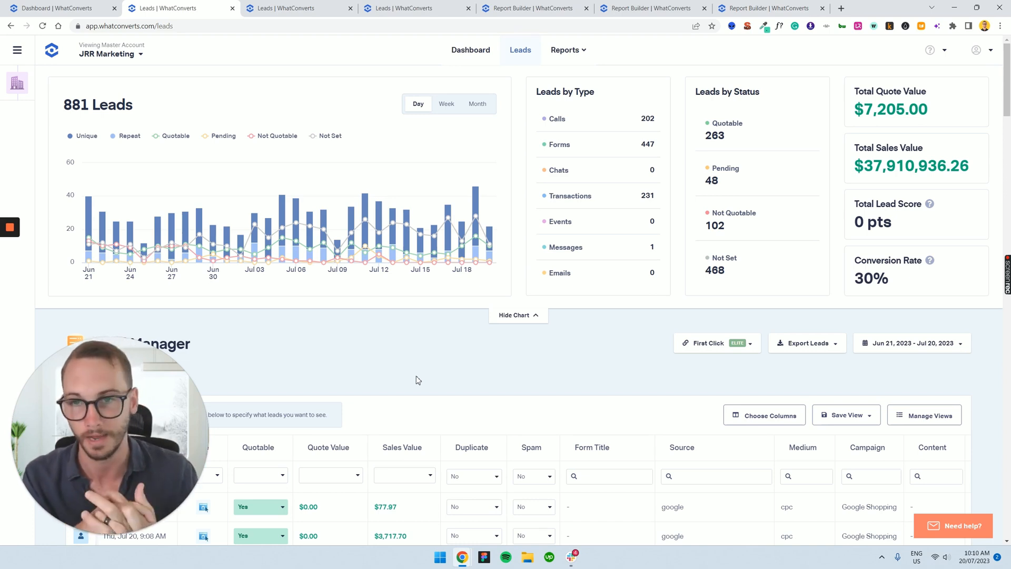
{"action": "mouse_move", "coordinate": [21, 270]}
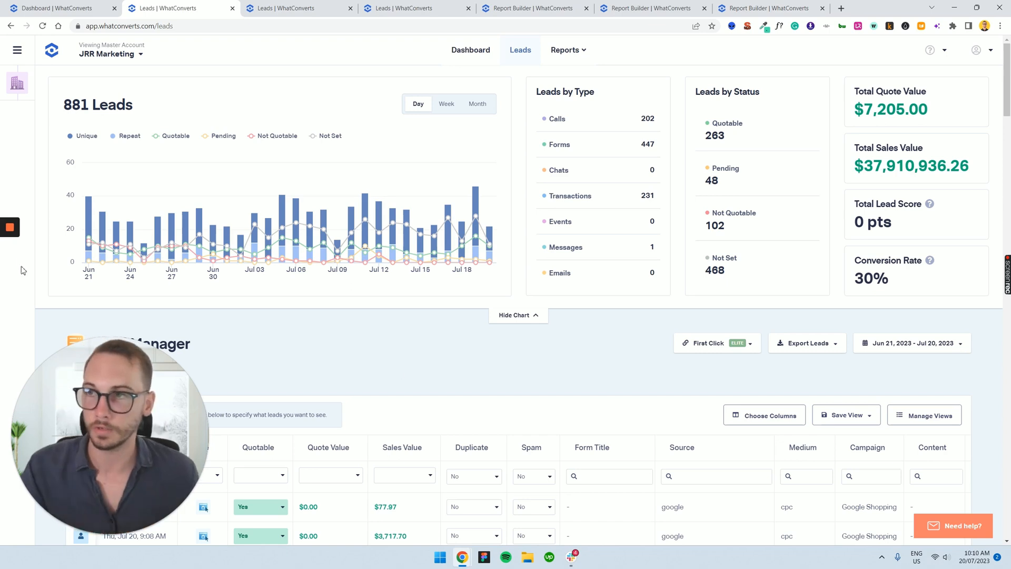
{"action": "mouse_move", "coordinate": [11, 230]}
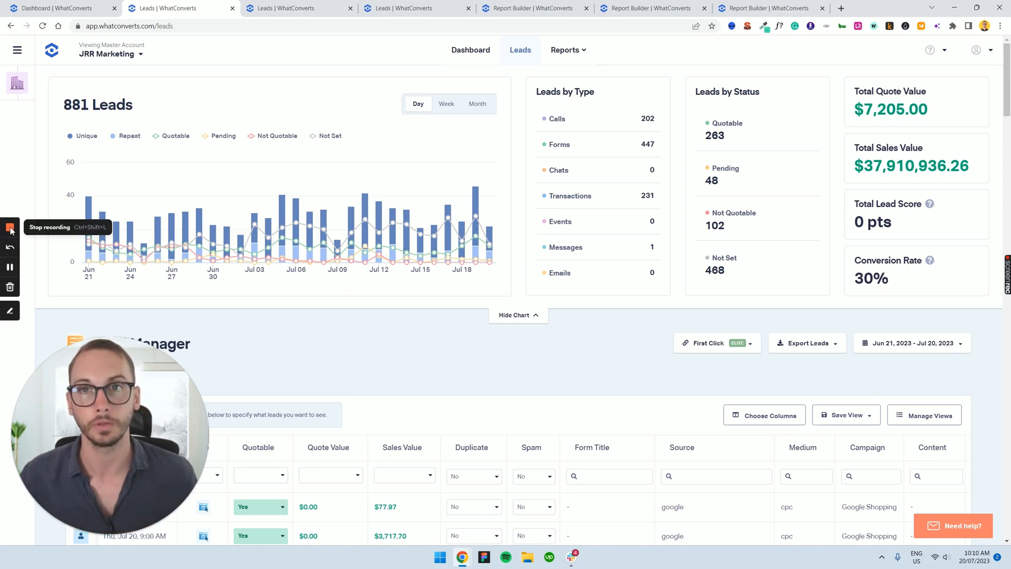